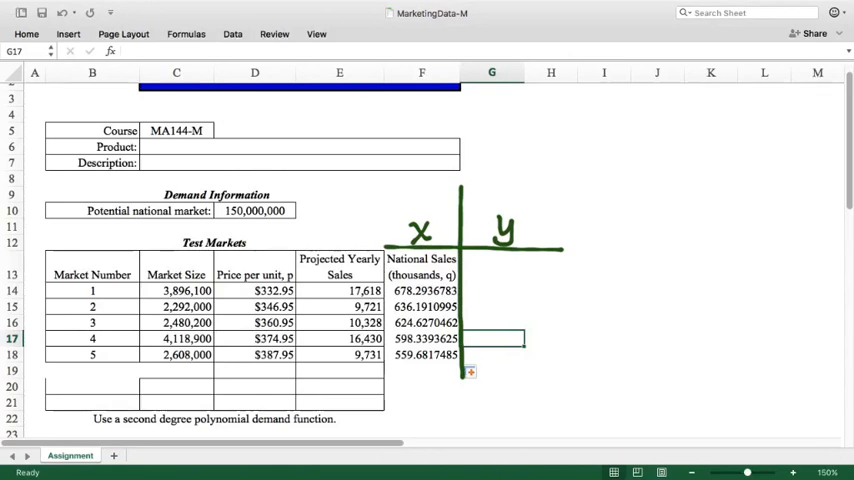
- Paste-special the price per unit values from D13:D18 into column G and start the x label
{"action": "left_click_drag", "start_coordinate": [272, 265], "coordinate": [488, 178]}
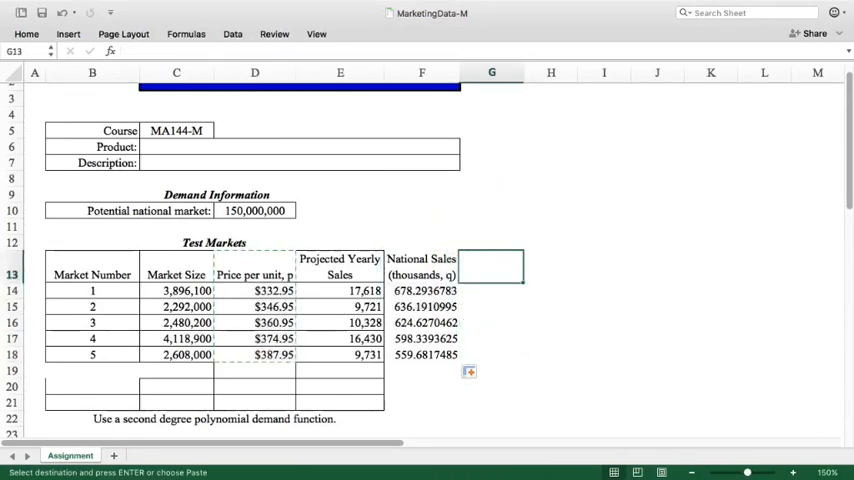
{"action": "left_click", "coordinate": [108, 7]}
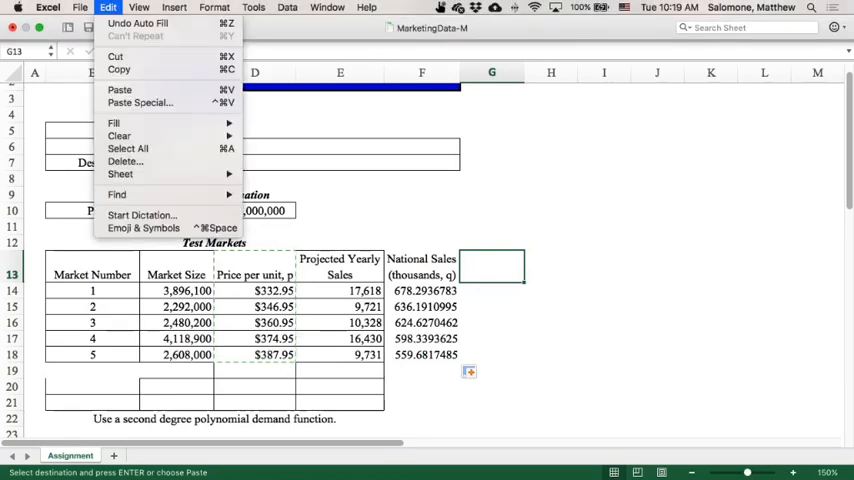
{"action": "left_click", "coordinate": [140, 102]}
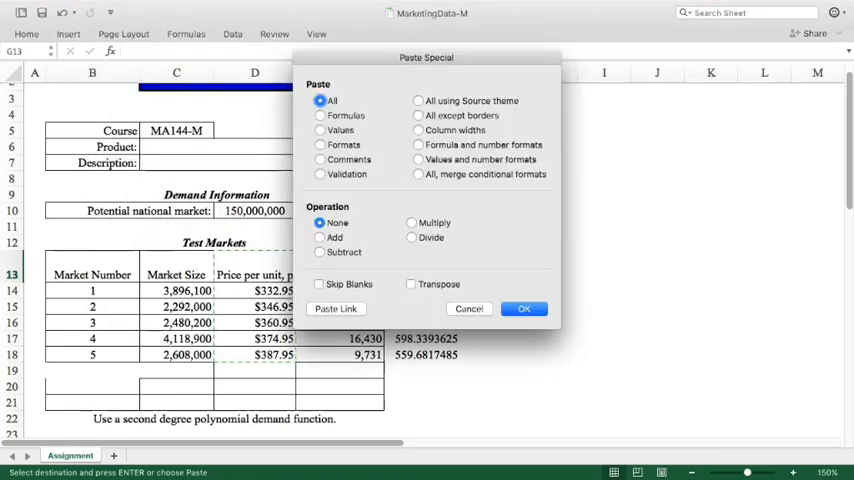
{"action": "left_click", "coordinate": [524, 308]}
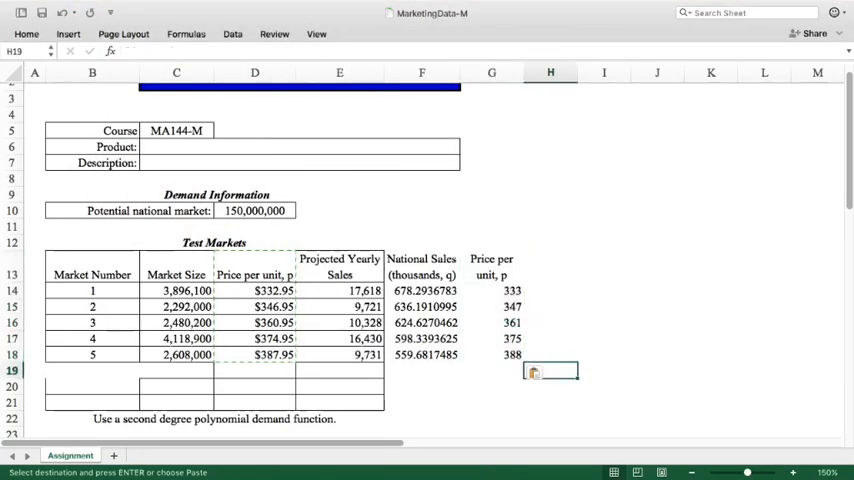
{"action": "type", "text": "x"}
{"action": "left_click", "coordinate": [491, 243]}
{"action": "type", "text": "y"}
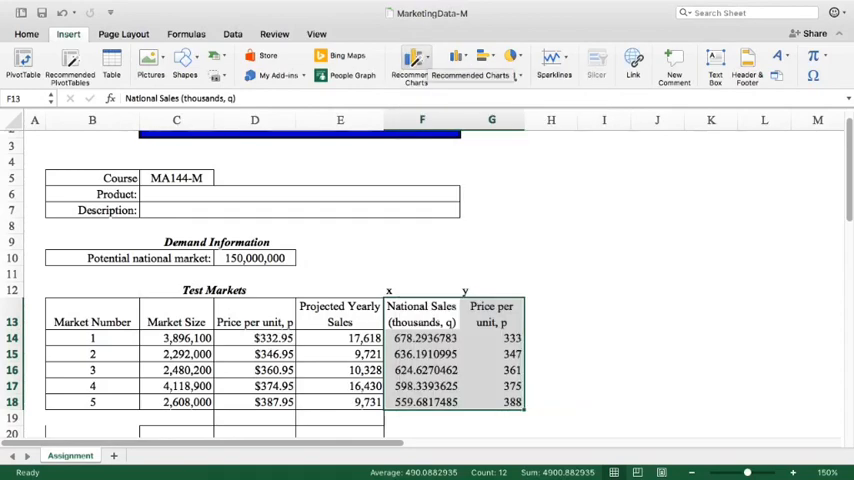
- Insert a plain scatter chart of national sales against price per unit
{"action": "left_click", "coordinate": [485, 60]}
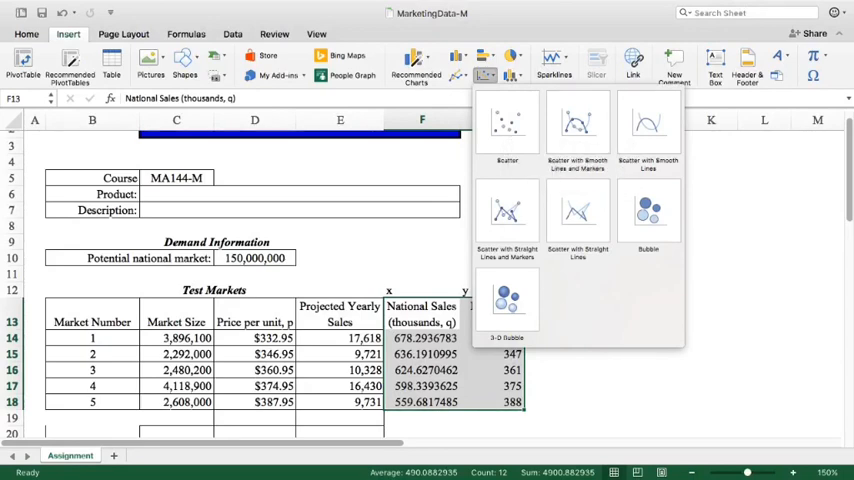
{"action": "left_click", "coordinate": [507, 125]}
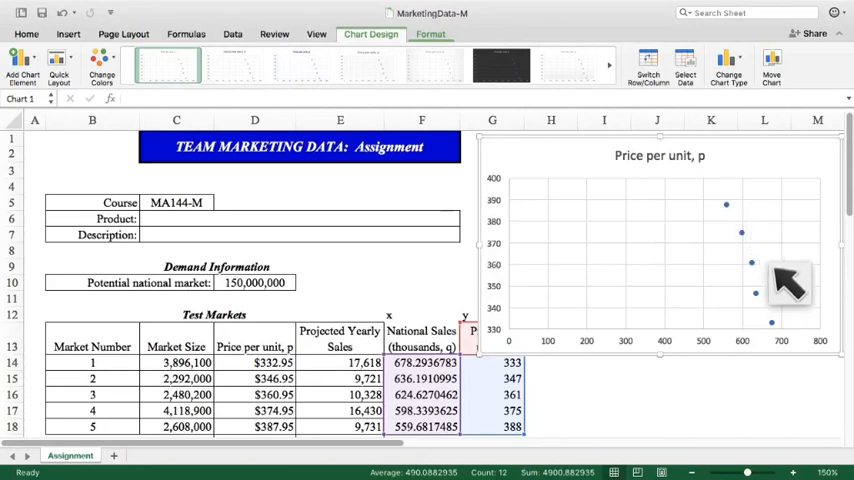
{"action": "mouse_move", "coordinate": [790, 285]}
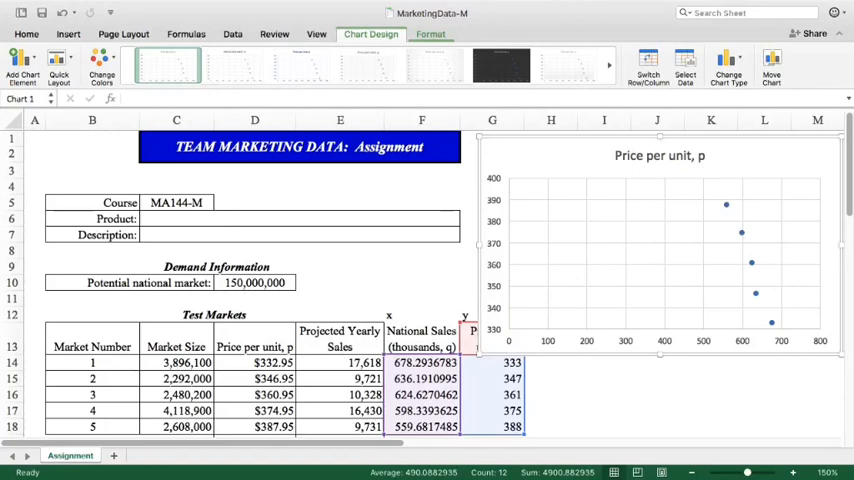
{"action": "mouse_move", "coordinate": [818, 328]}
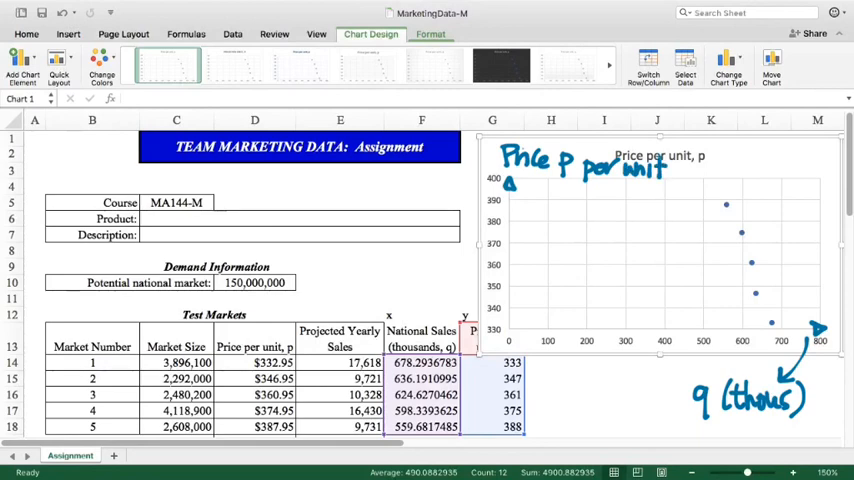
{"action": "mouse_move", "coordinate": [730, 215]}
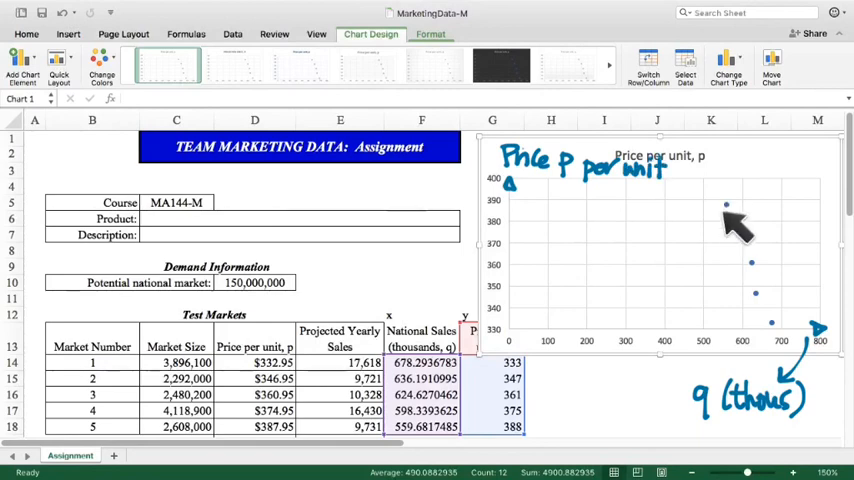
{"action": "mouse_move", "coordinate": [770, 280]}
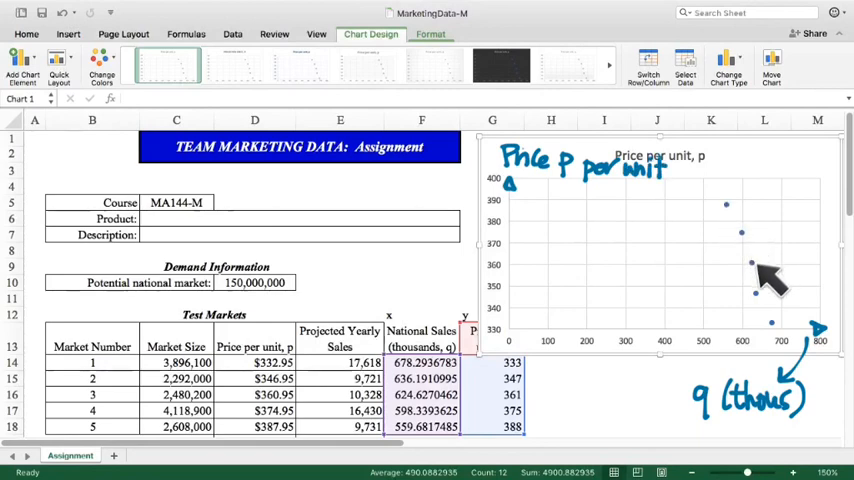
{"action": "mouse_move", "coordinate": [755, 250]}
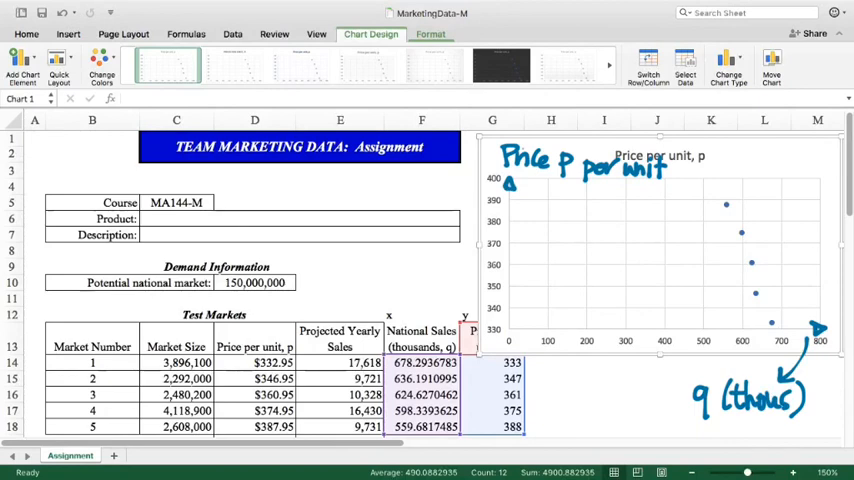
{"action": "left_click_drag", "start_coordinate": [675, 183], "coordinate": [770, 345]}
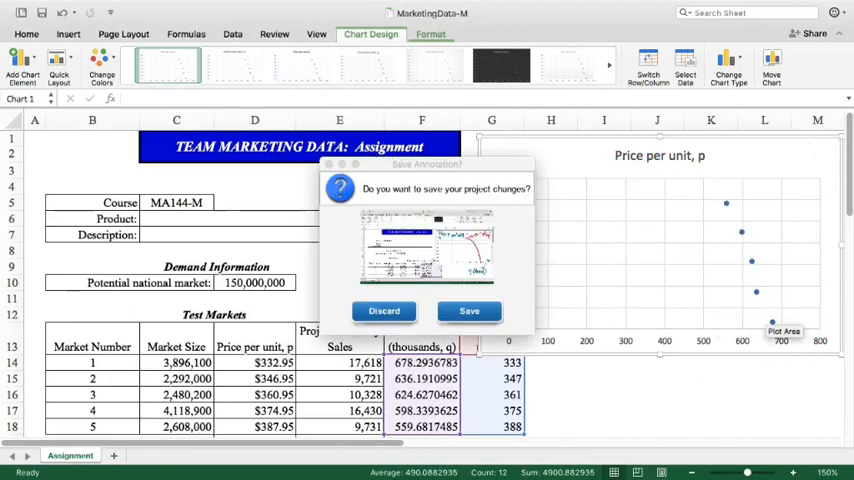
{"action": "left_click", "coordinate": [383, 311]}
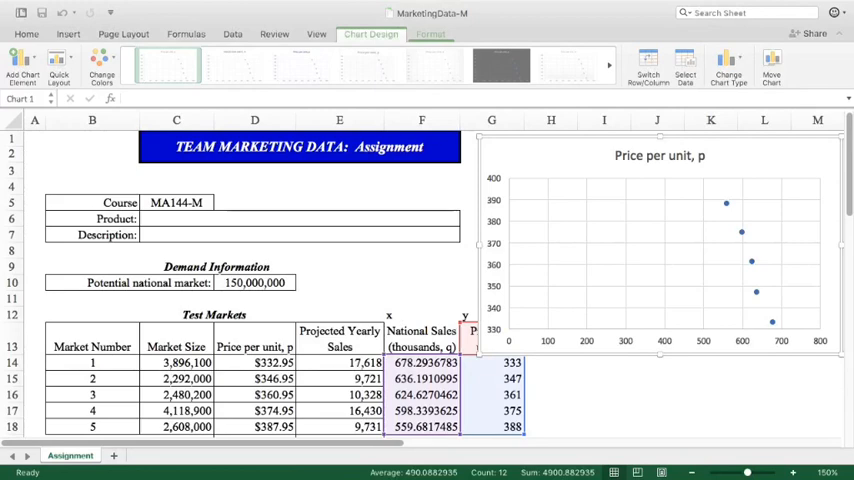
- Set the vertical price axis minimum bound to 0.0
{"action": "right_click", "coordinate": [585, 300]}
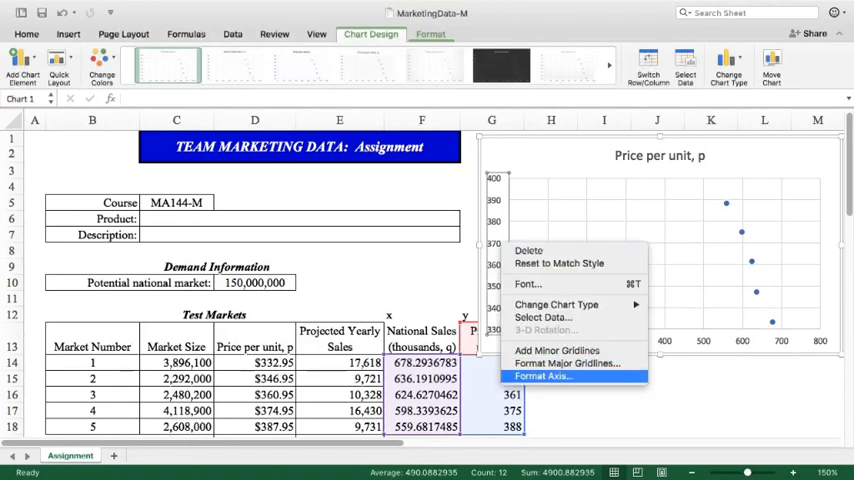
{"action": "left_click", "coordinate": [541, 376]}
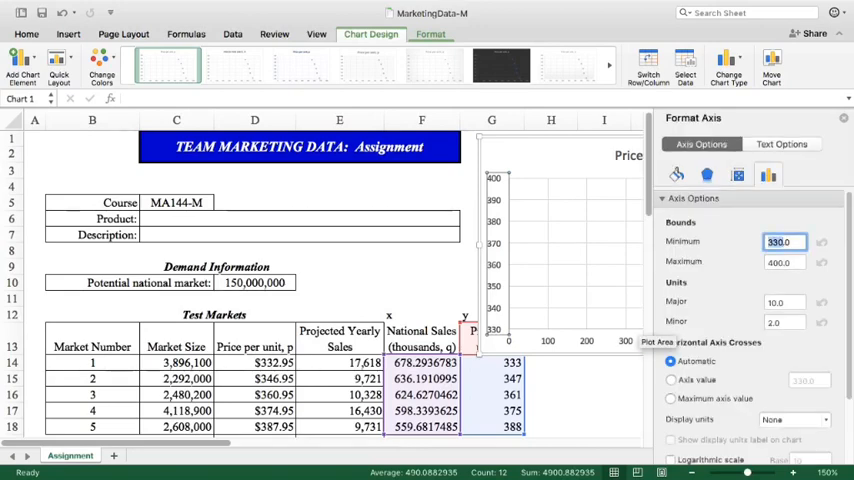
{"action": "type", "text": "0.0"}
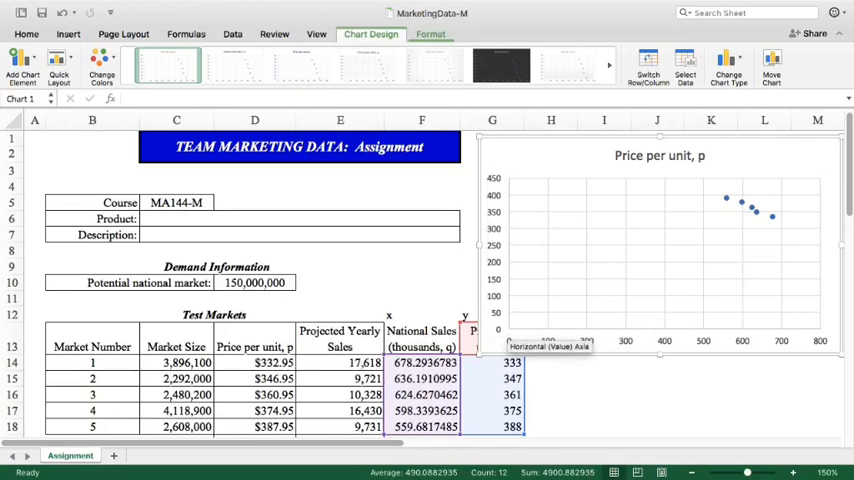
{"action": "mouse_move", "coordinate": [522, 357]}
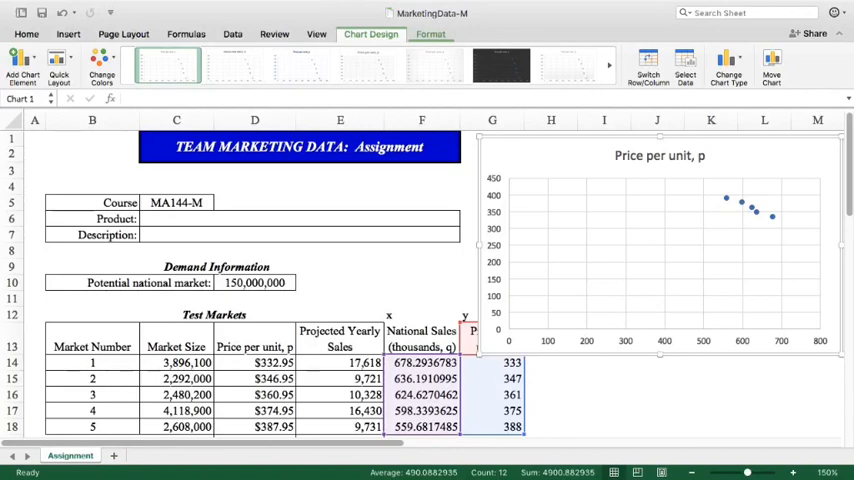
{"action": "mouse_move", "coordinate": [756, 213]}
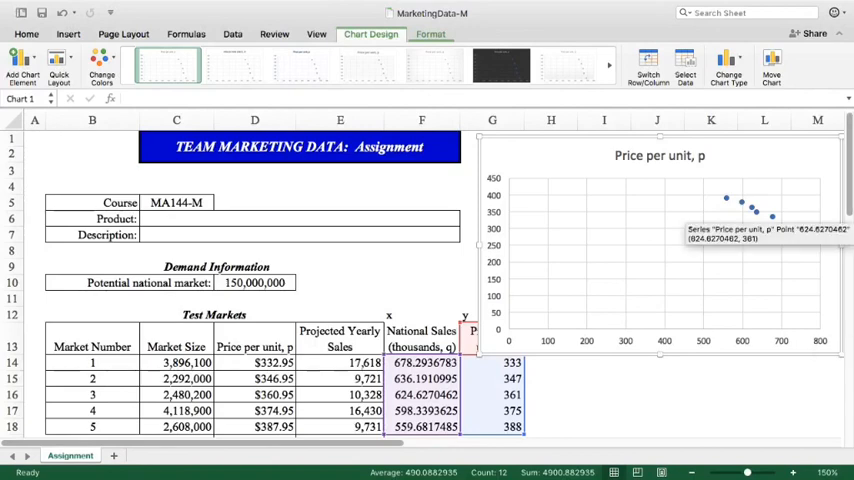
- Add a trendline to the price data series, with the Format Trendline settings open
{"action": "right_click", "coordinate": [757, 210]}
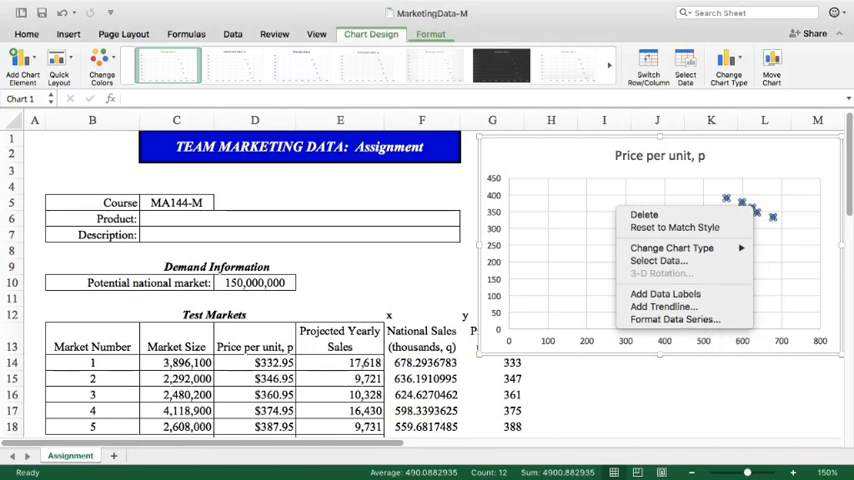
{"action": "left_click", "coordinate": [663, 306]}
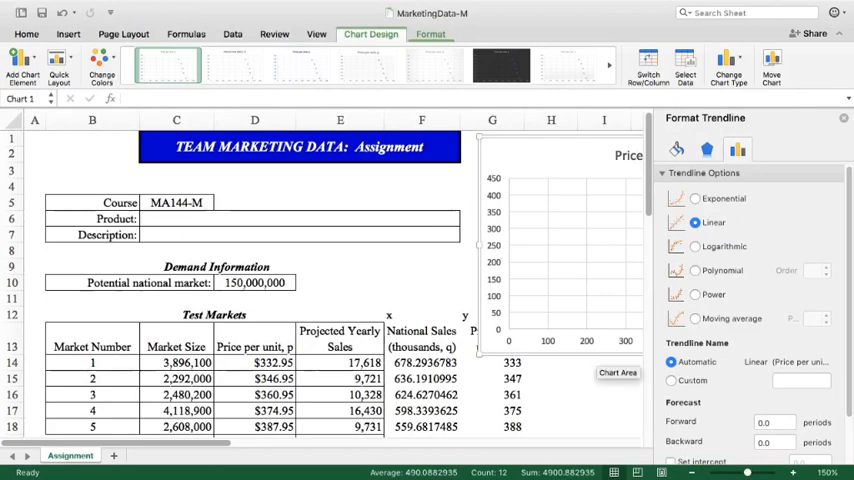
- Forecast the trendline 559 units backward and 600 units forward
{"action": "scroll", "scroll_direction": "right", "scroll_amount": 3}
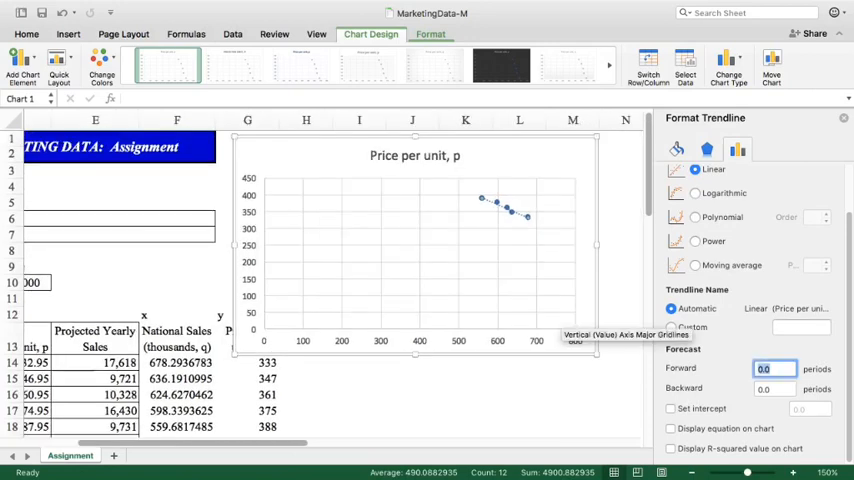
{"action": "type", "text": "559"}
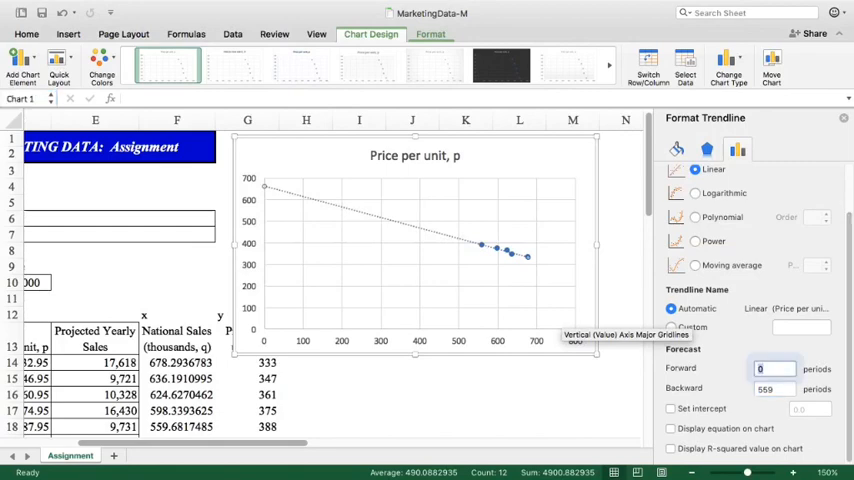
{"action": "left_click", "coordinate": [775, 368]}
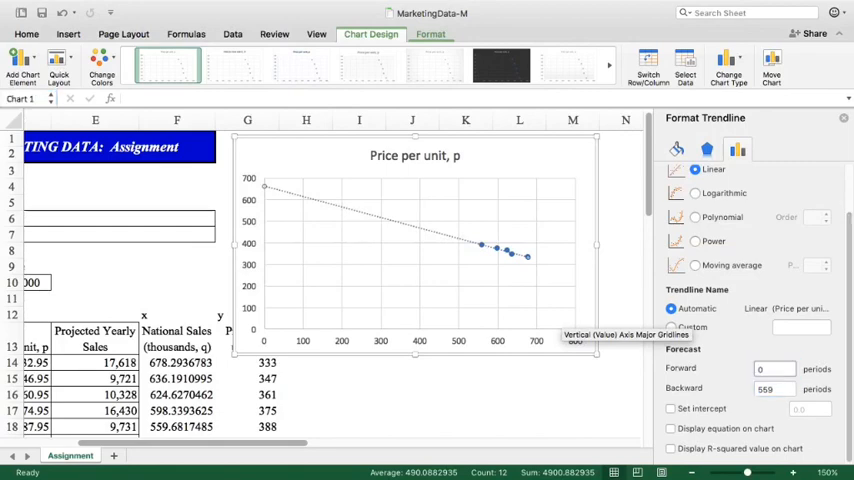
{"action": "type", "text": "600"}
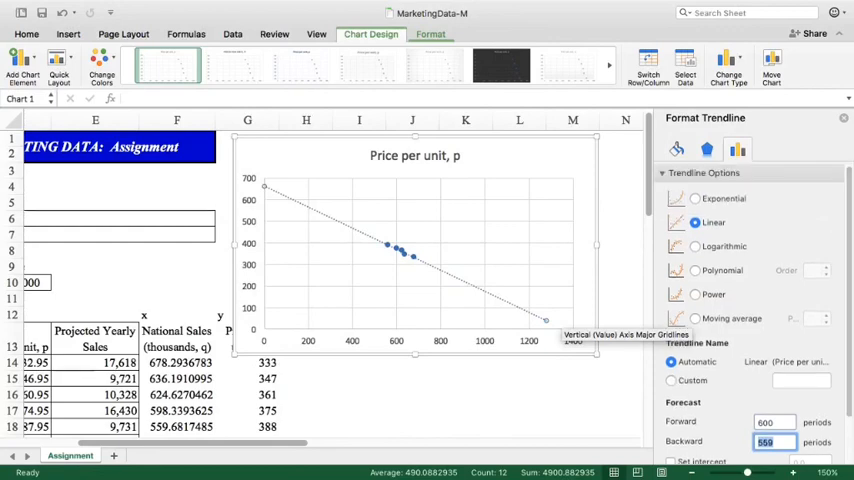
- Compare polynomial, power, logarithmic, exponential and linear fits, settling on an order-2 polynomial
{"action": "left_click", "coordinate": [695, 270]}
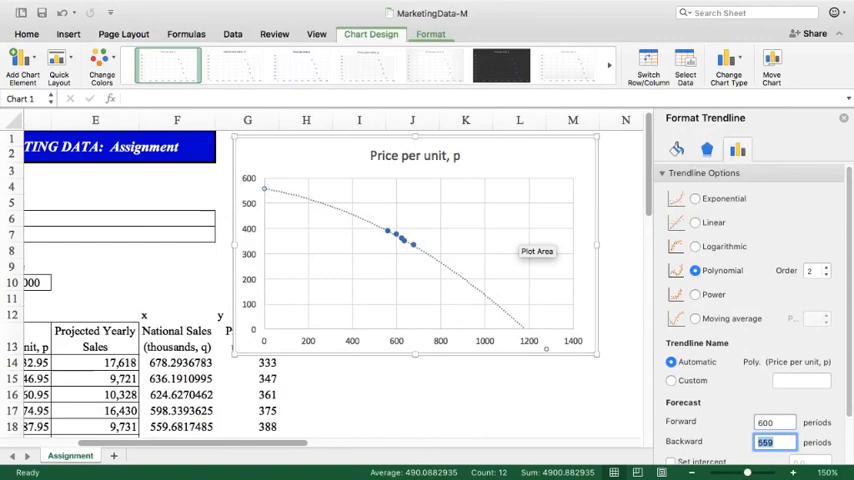
{"action": "left_click", "coordinate": [695, 294]}
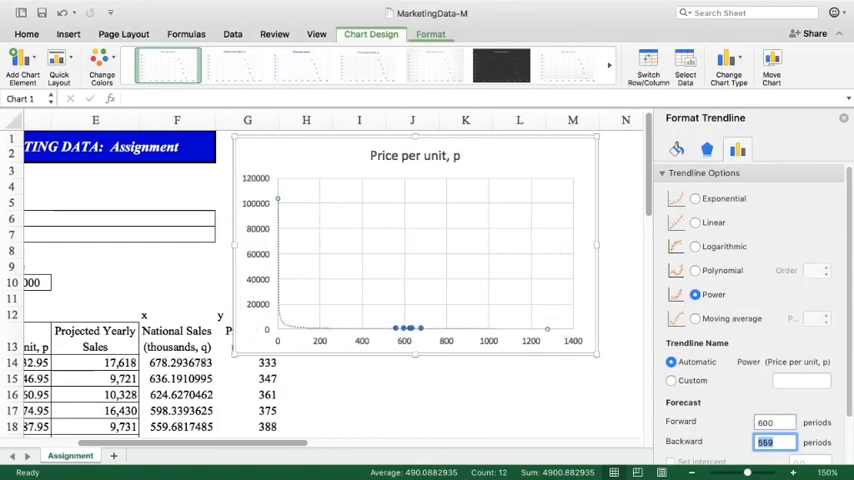
{"action": "left_click", "coordinate": [695, 246]}
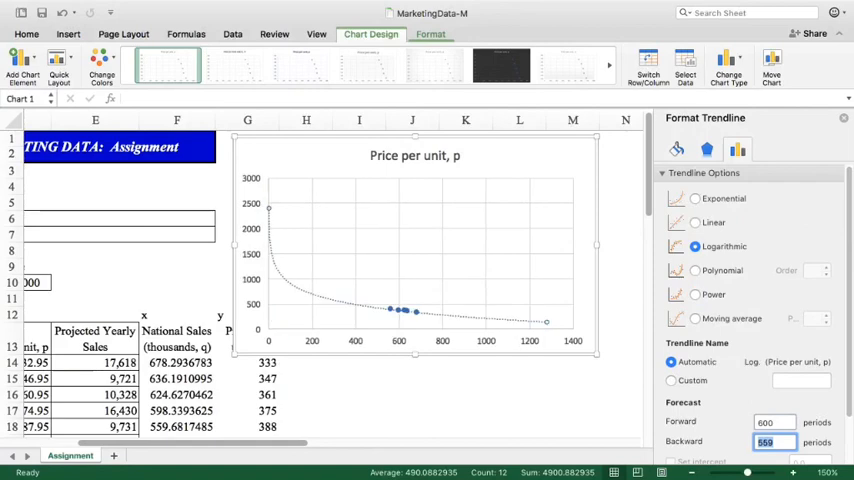
{"action": "left_click", "coordinate": [695, 198]}
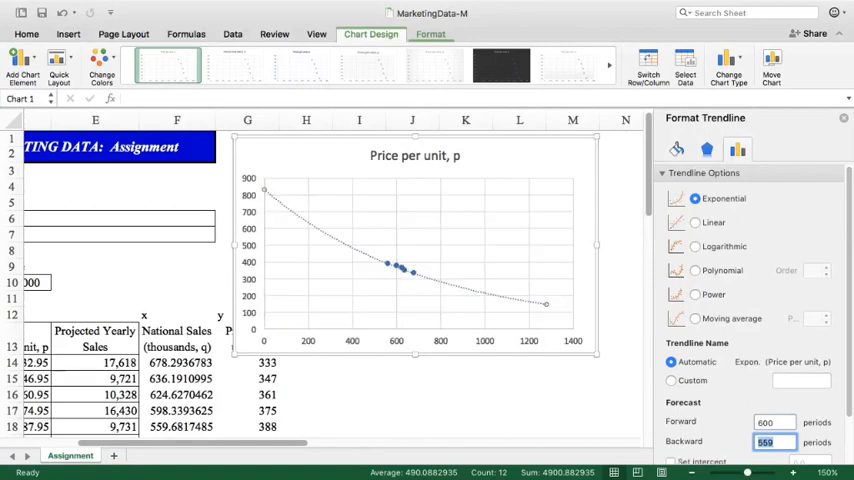
{"action": "left_click", "coordinate": [695, 222]}
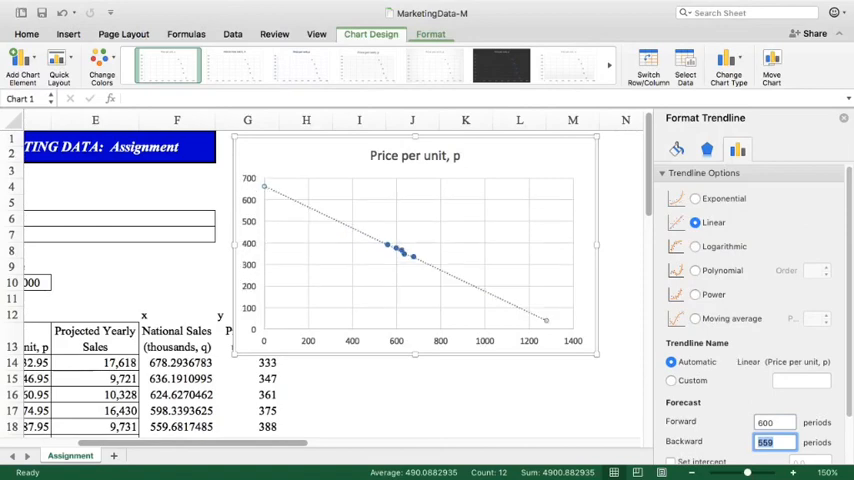
{"action": "left_click", "coordinate": [695, 270]}
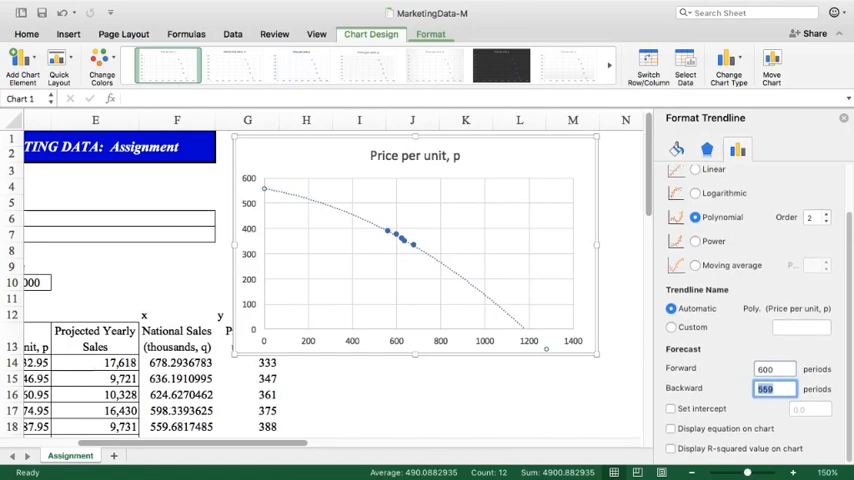
{"action": "left_click", "coordinate": [671, 428]}
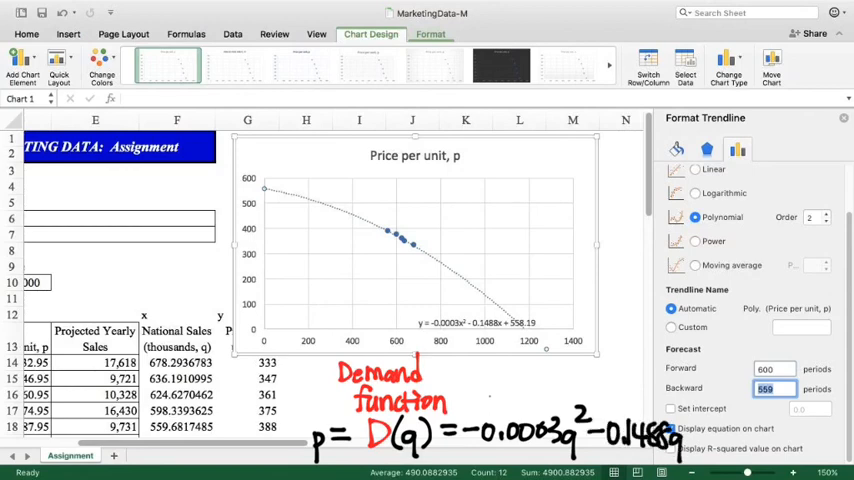
{"action": "type", "text": "+55"}
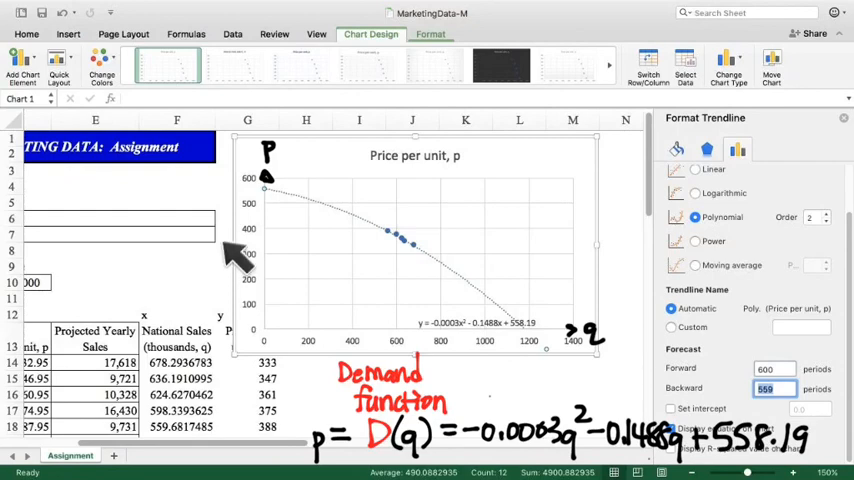
{"action": "mouse_move", "coordinate": [362, 278]}
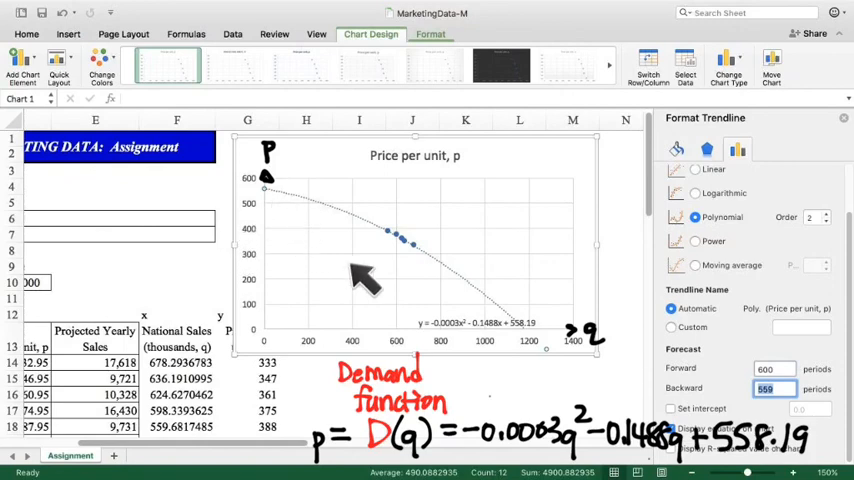
{"action": "mouse_move", "coordinate": [800, 460]}
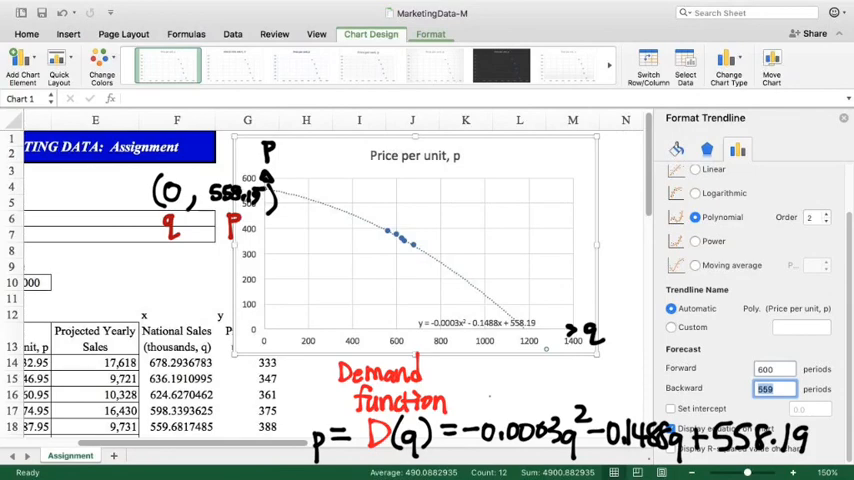
{"action": "mouse_move", "coordinate": [525, 355]}
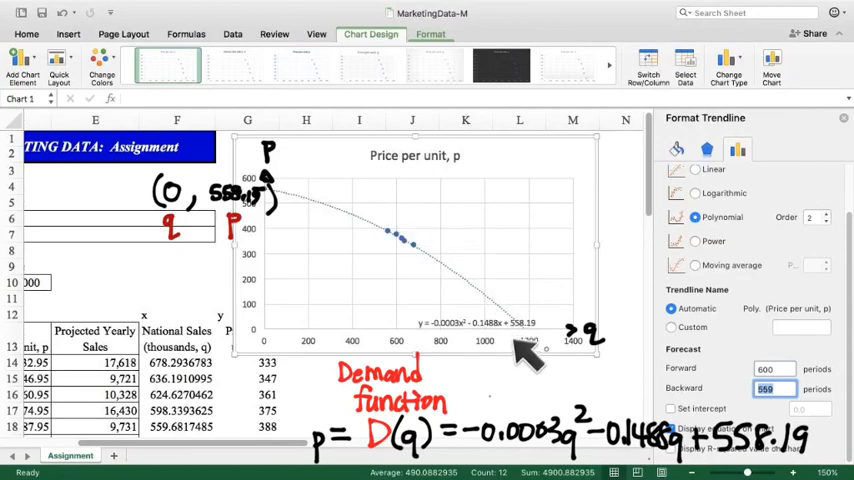
{"action": "mouse_move", "coordinate": [535, 345]}
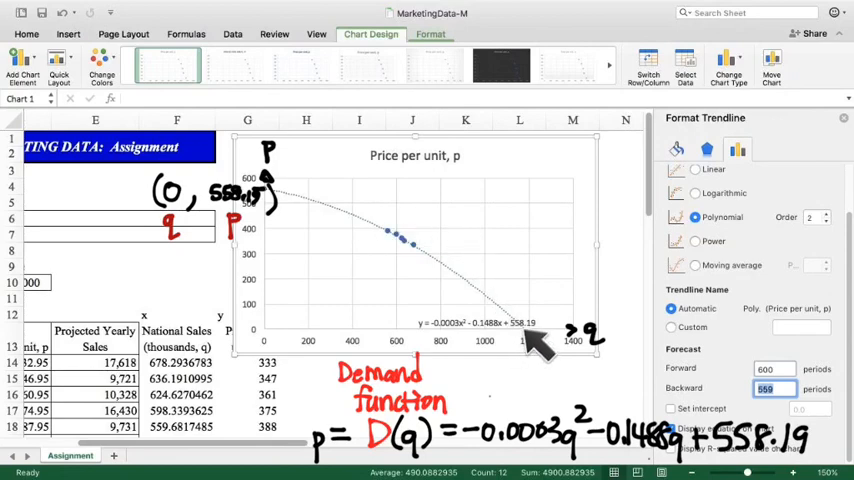